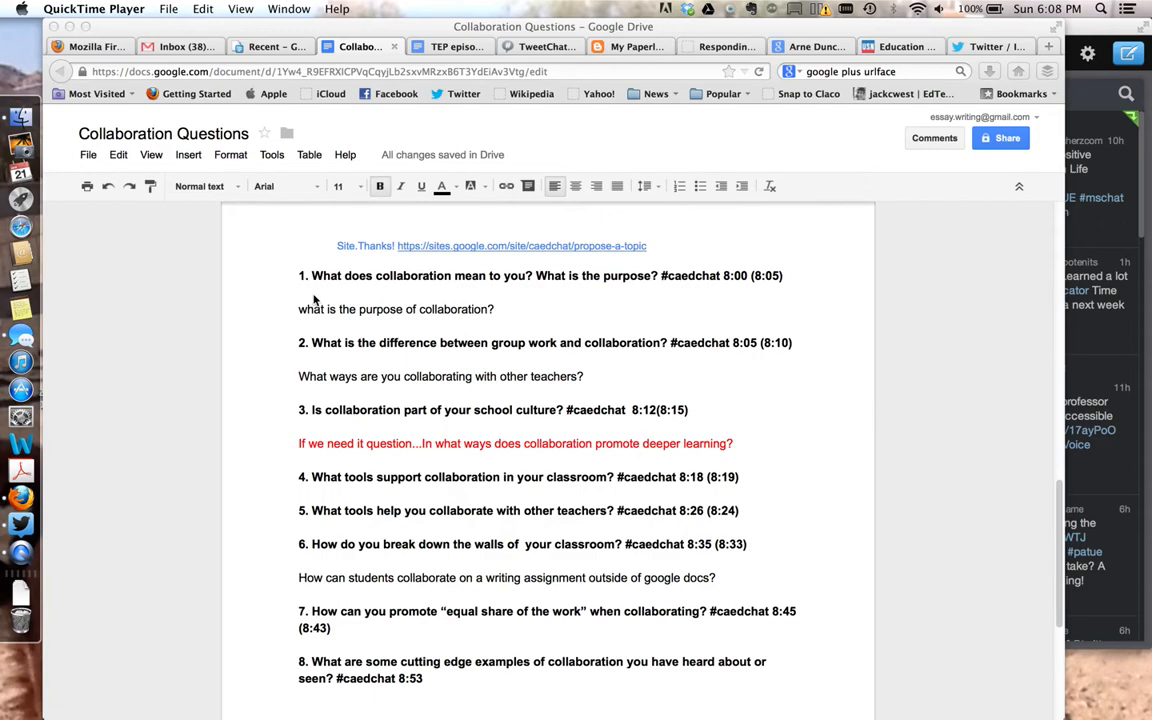
pyautogui.moveTo(713, 266)
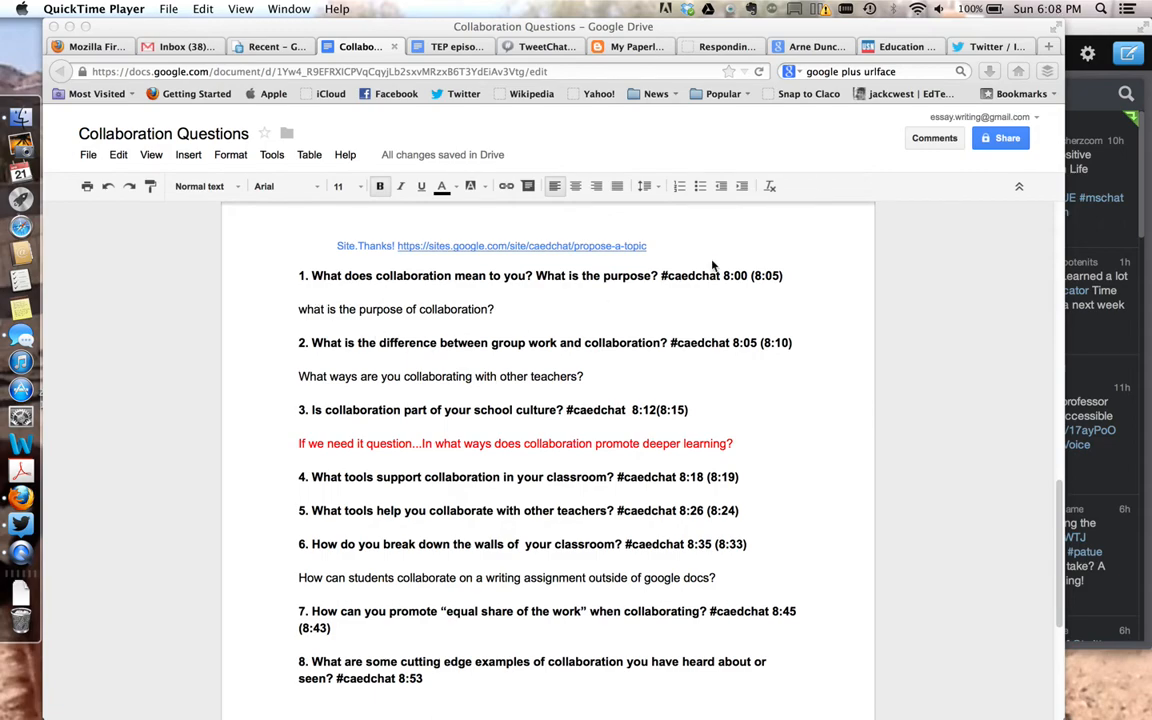
pyautogui.moveTo(483, 347)
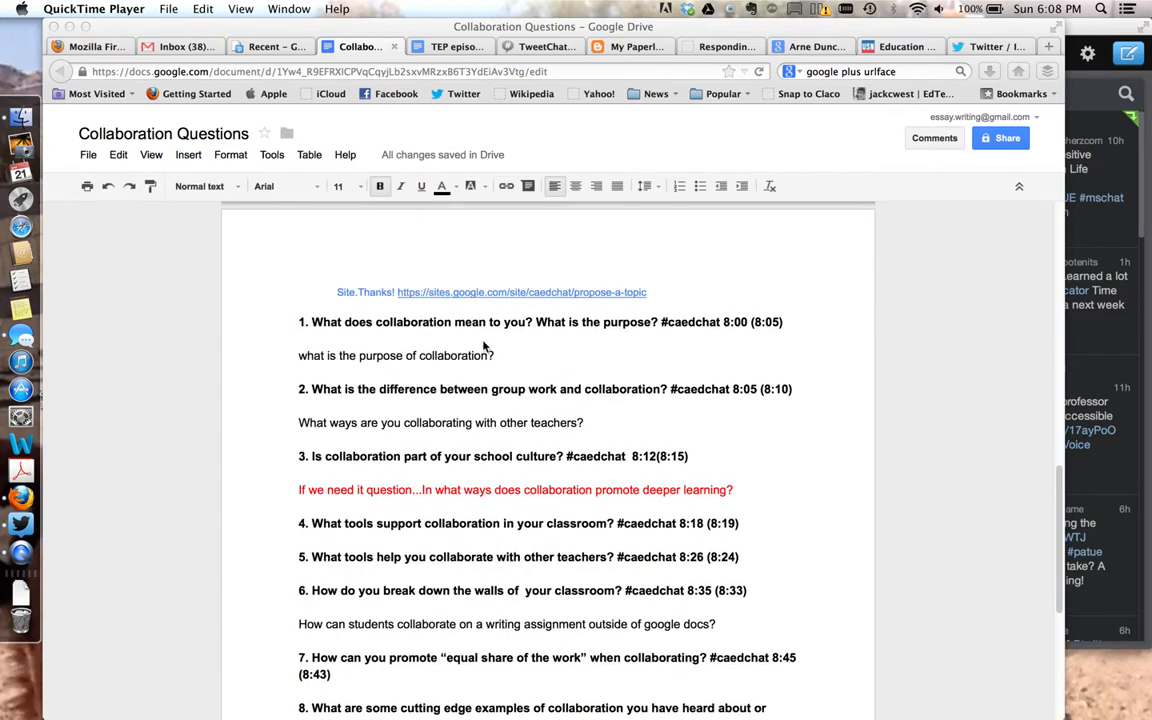
pyautogui.moveTo(480, 350)
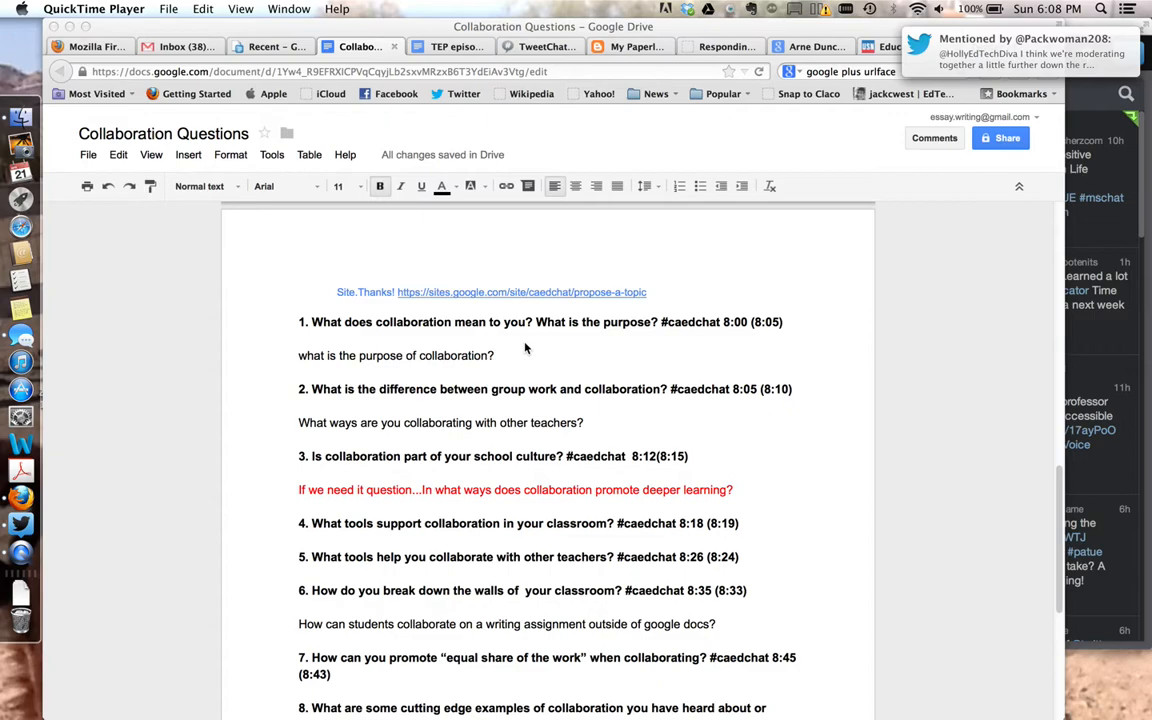
pyautogui.moveTo(435, 362)
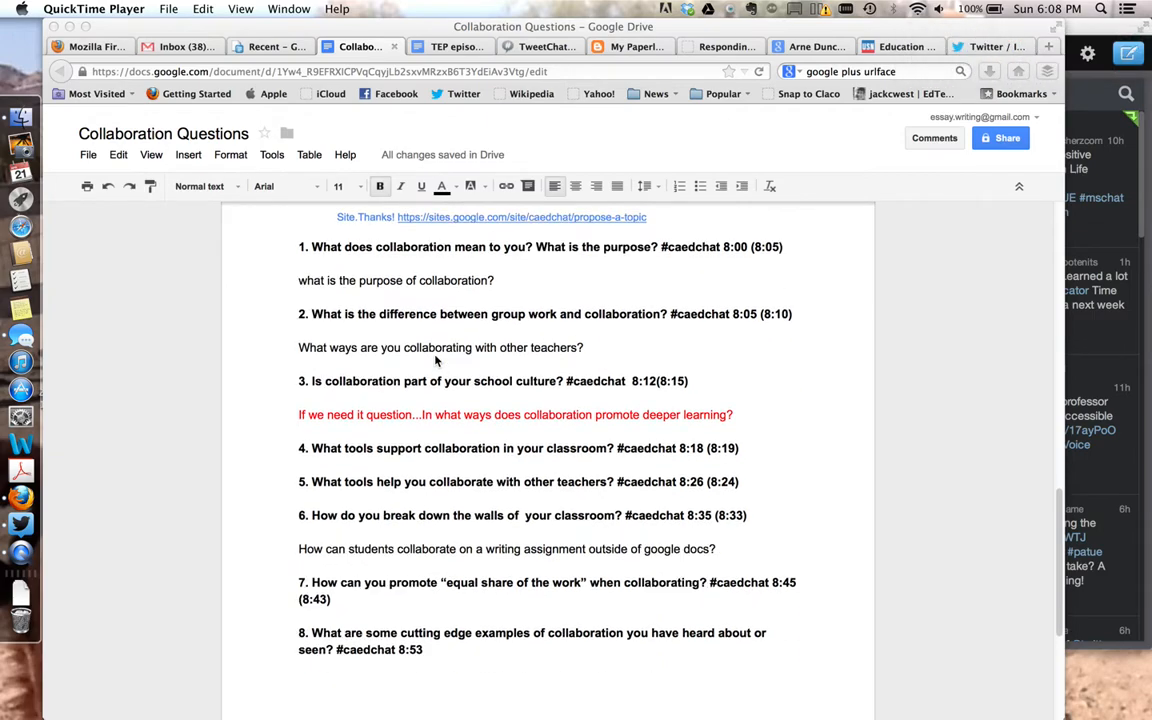
# - Compose the tweet 'Q1. What does collaboration mean to you? What is the purpose? #caedchat'
pyautogui.scroll(3)
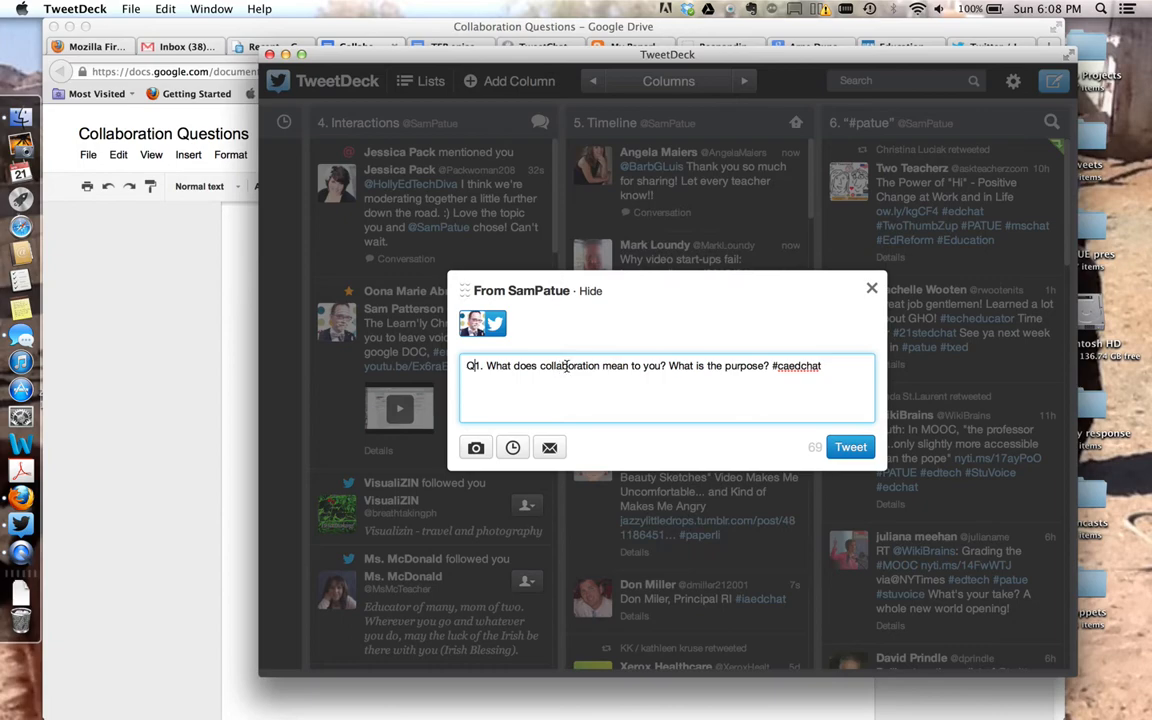
pyautogui.moveTo(612, 428)
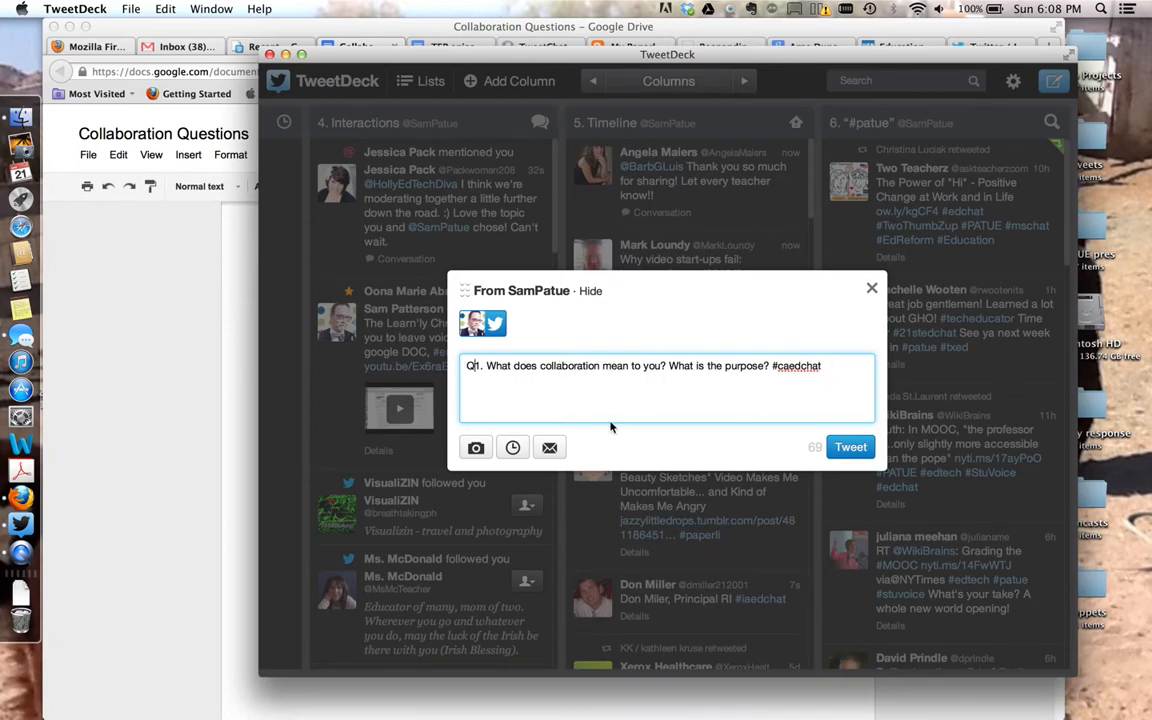
pyautogui.click(512, 447)
pyautogui.write('05')
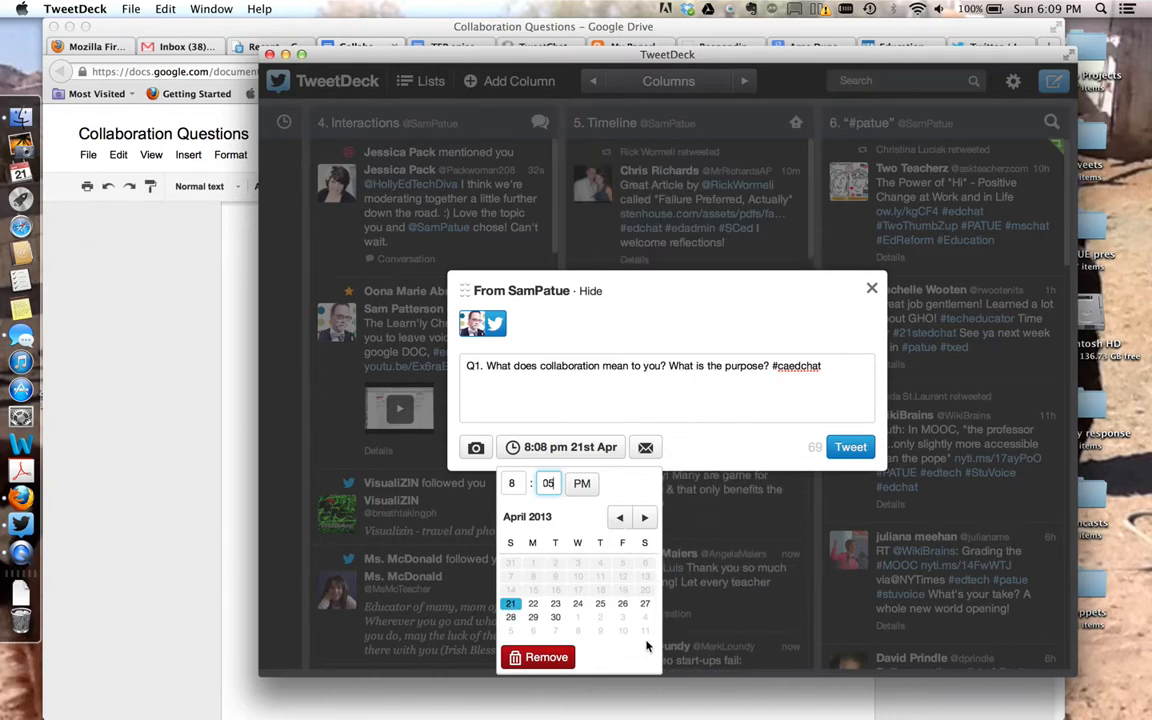
# - Send the Q1 tweet as scheduled for 8:05 pm on 21 April
pyautogui.click(850, 447)
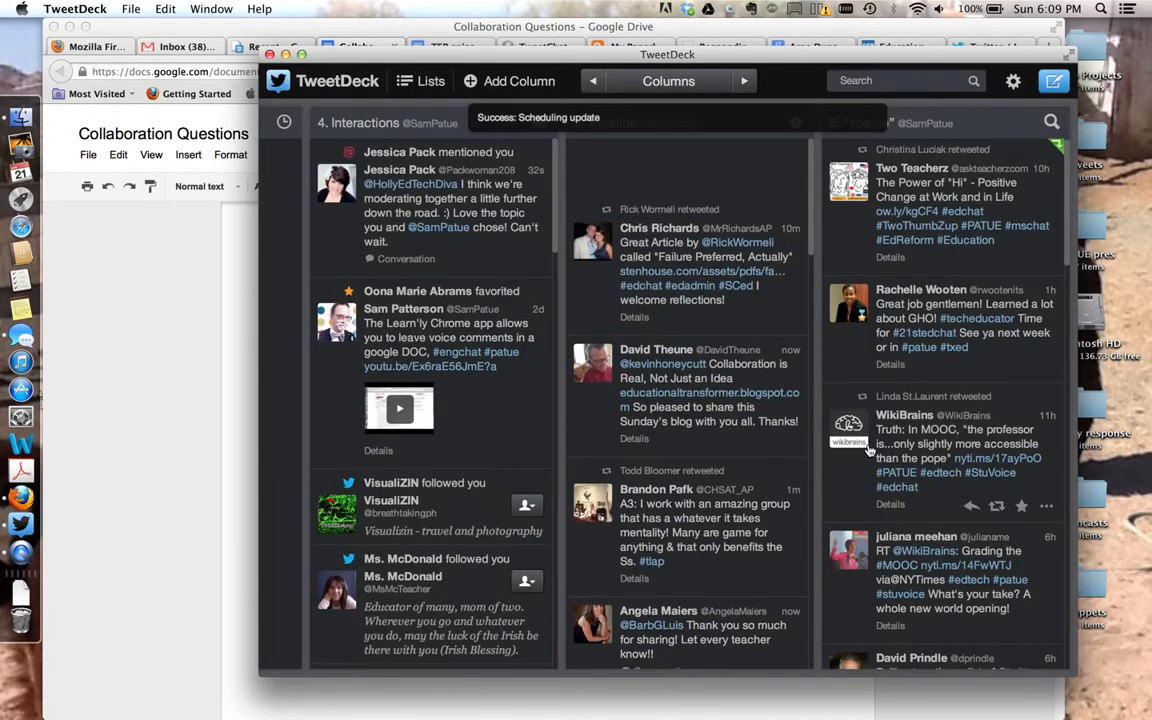
# - Scroll the columns left to show the Scheduled column with the 8:05 pm Q1 tweet
pyautogui.click(592, 81)
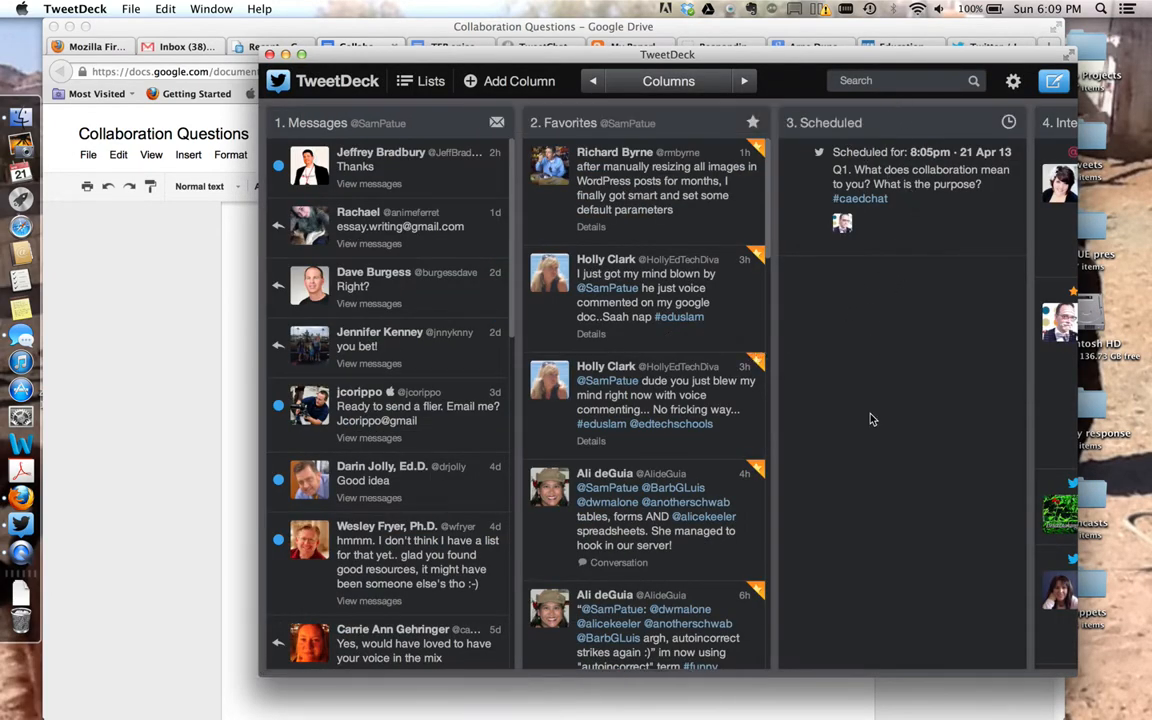
pyautogui.moveTo(718, 396)
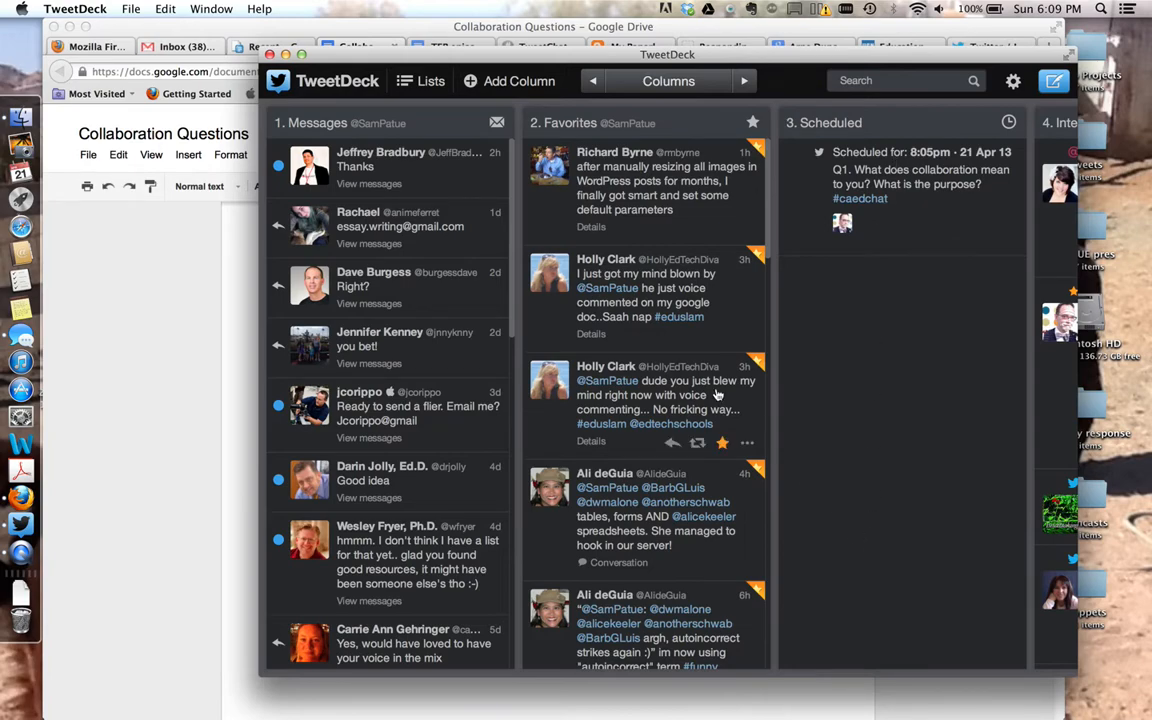
pyautogui.moveTo(380, 152)
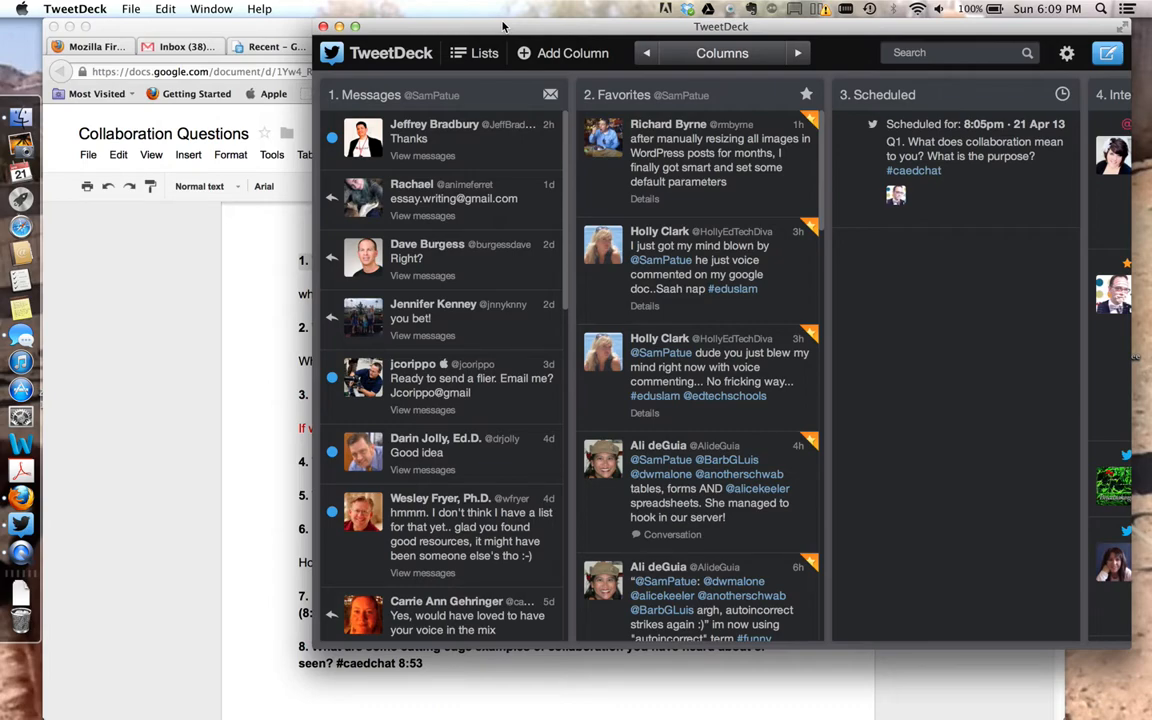
pyautogui.moveTo(462, 58)
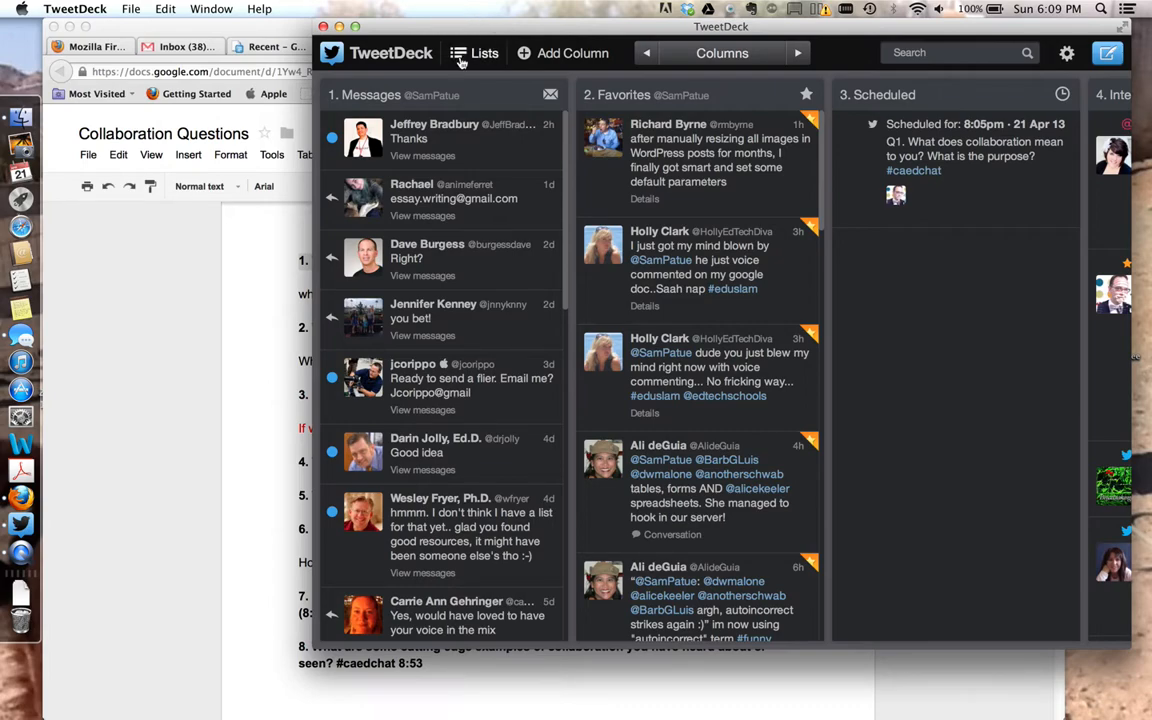
pyautogui.moveTo(200, 93)
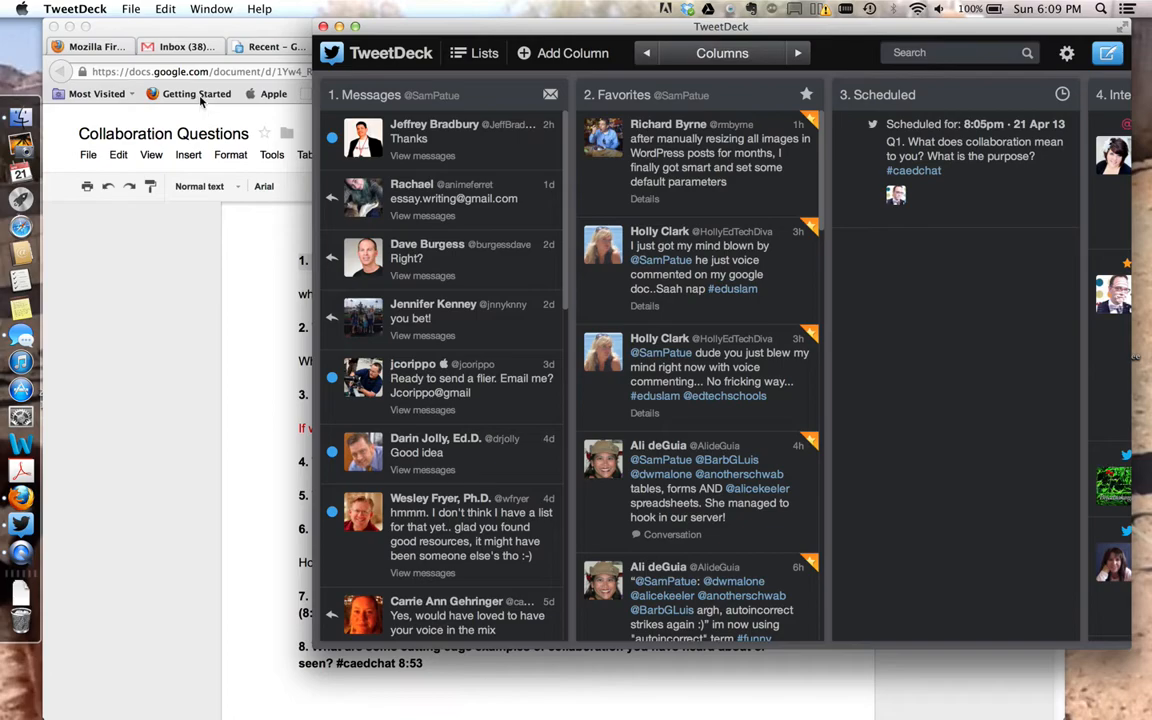